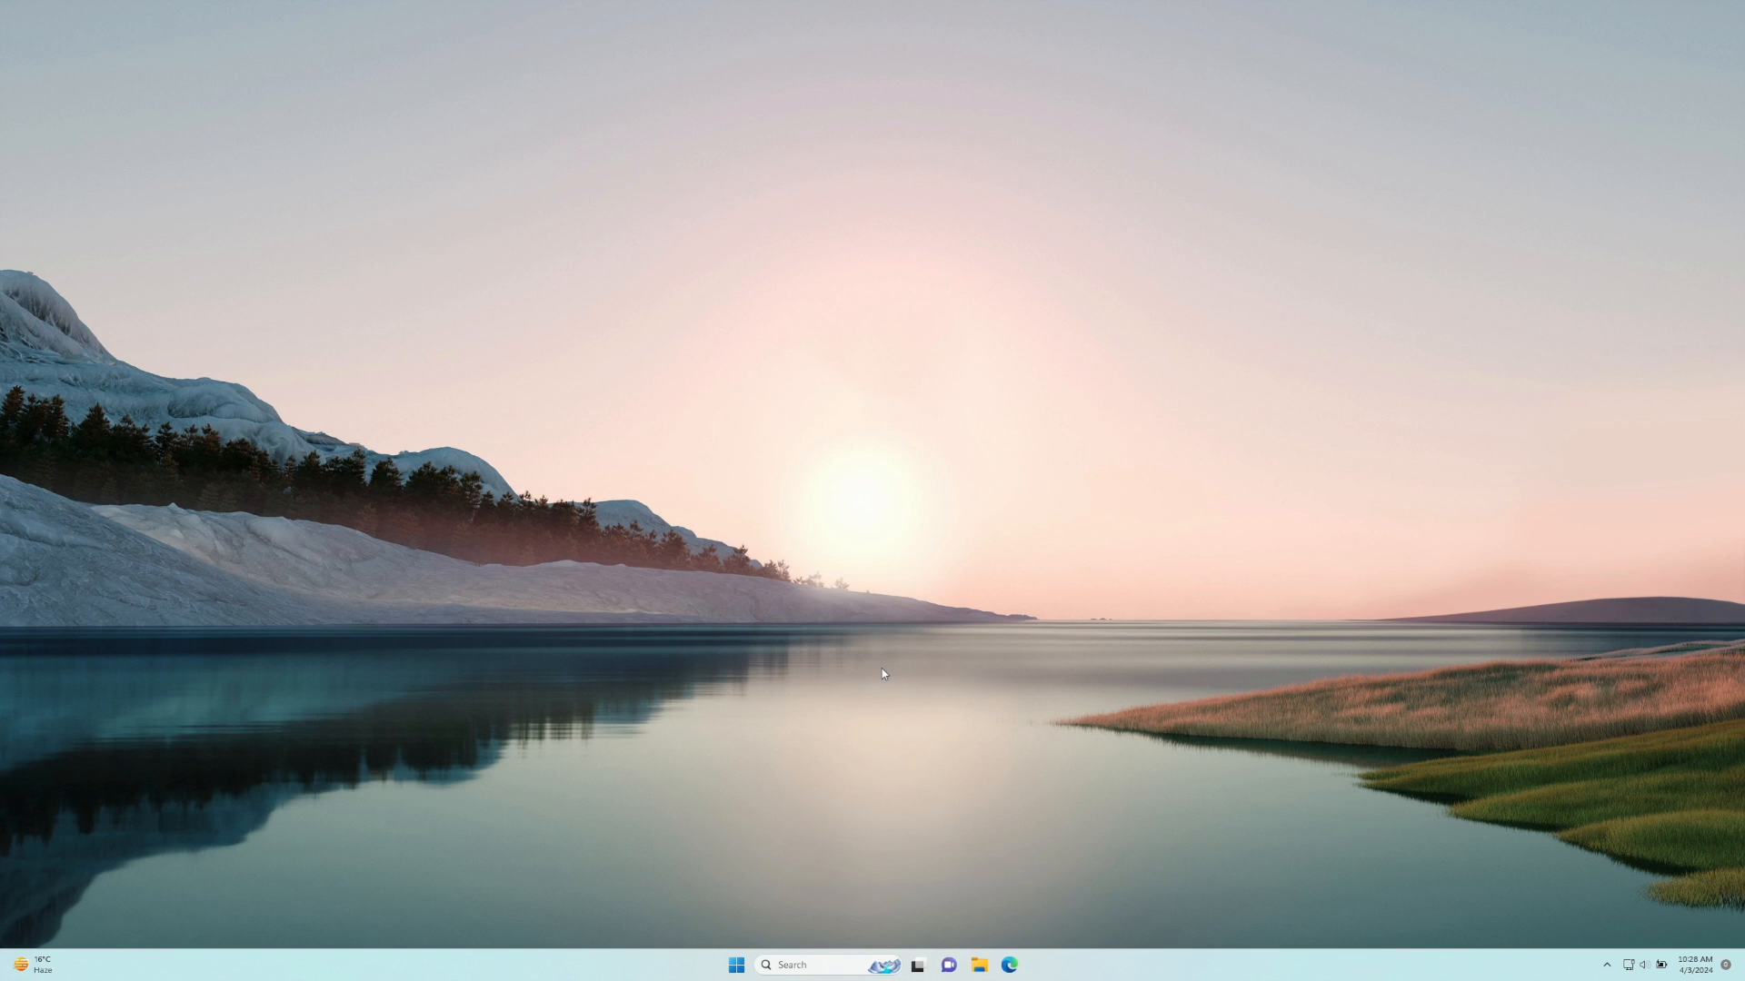
# Bring up the Run dialog with cmd entered for launching Command Prompt.
pyautogui.press('Win+r')
pyautogui.write('cmd')
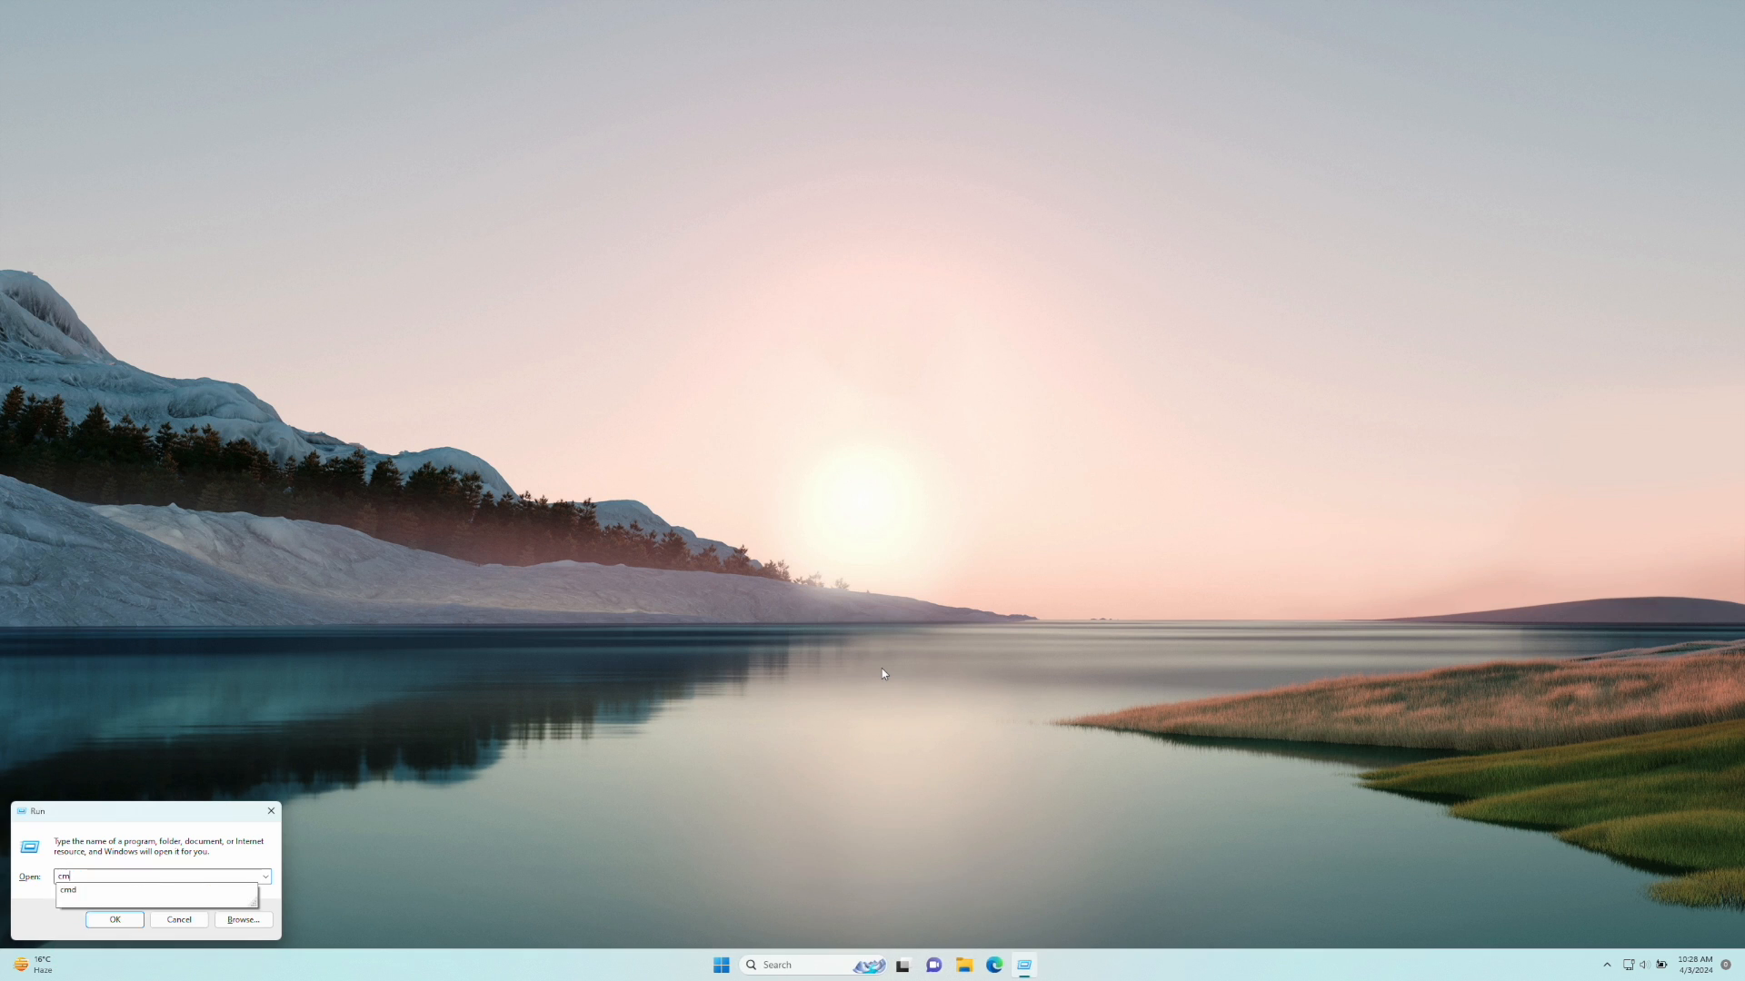
# Launch Command Prompt and start an nslookup reverse lookup on the 185.136.96.96 address.
pyautogui.click(114, 919)
pyautogui.write('nslookup 185.')
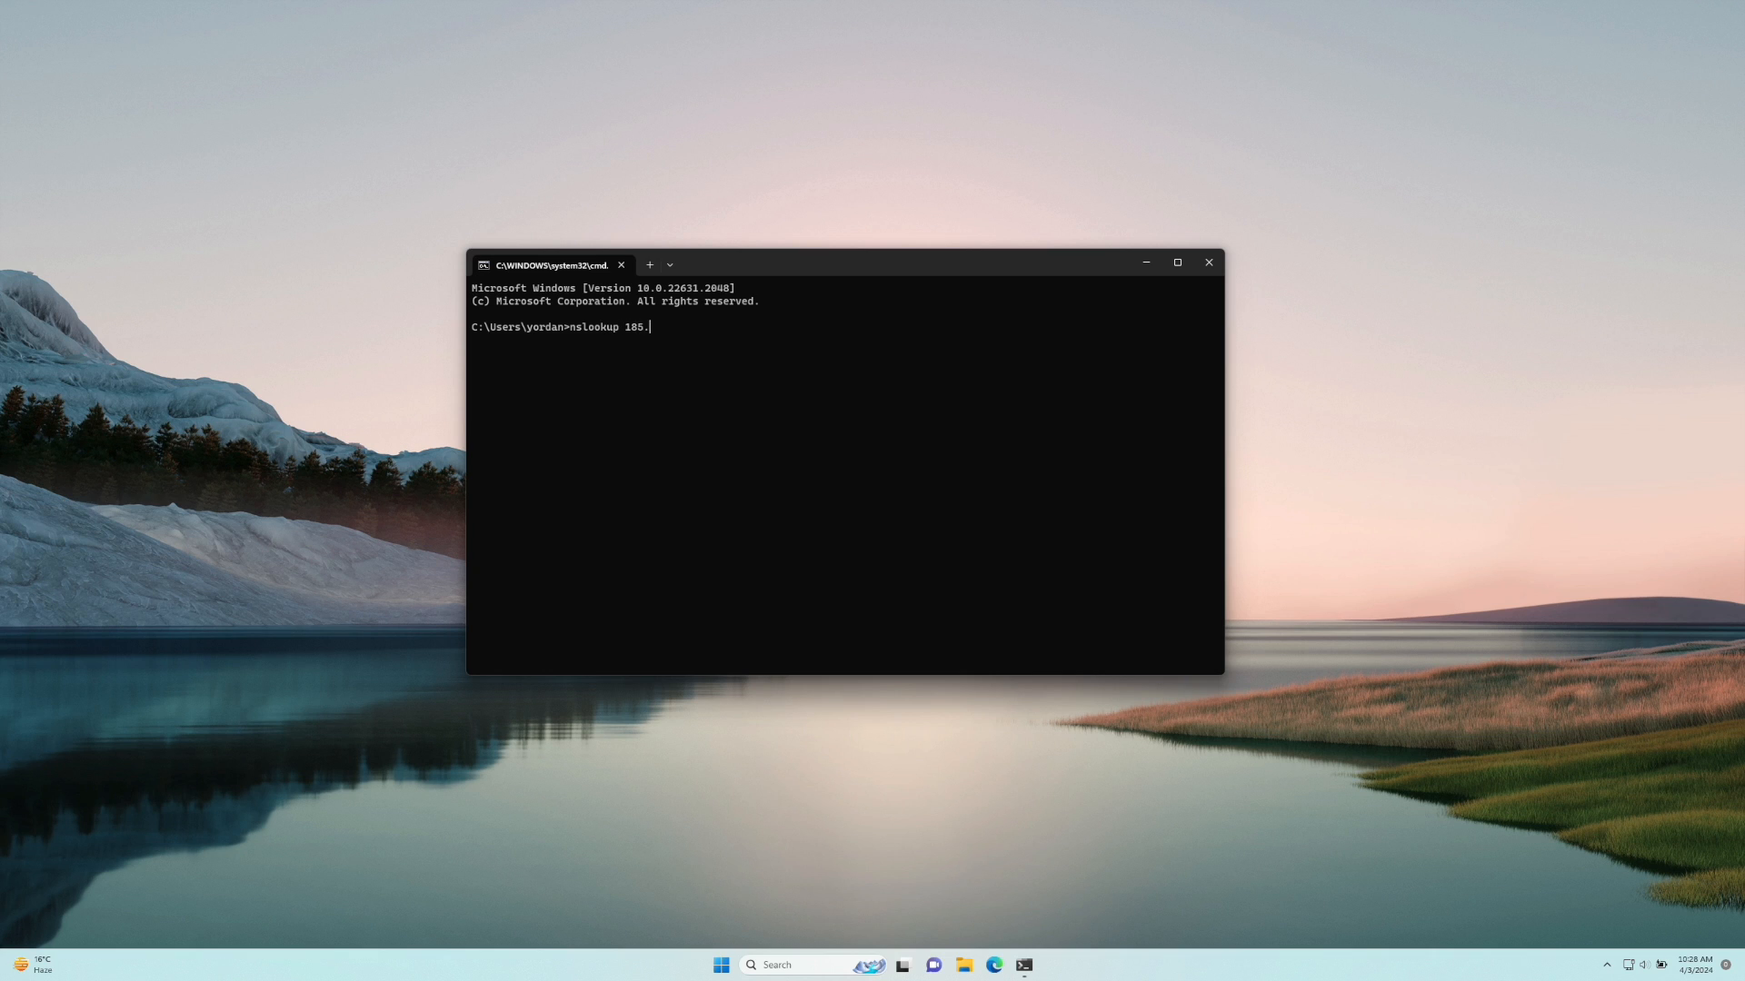
pyautogui.write('136.96.96')
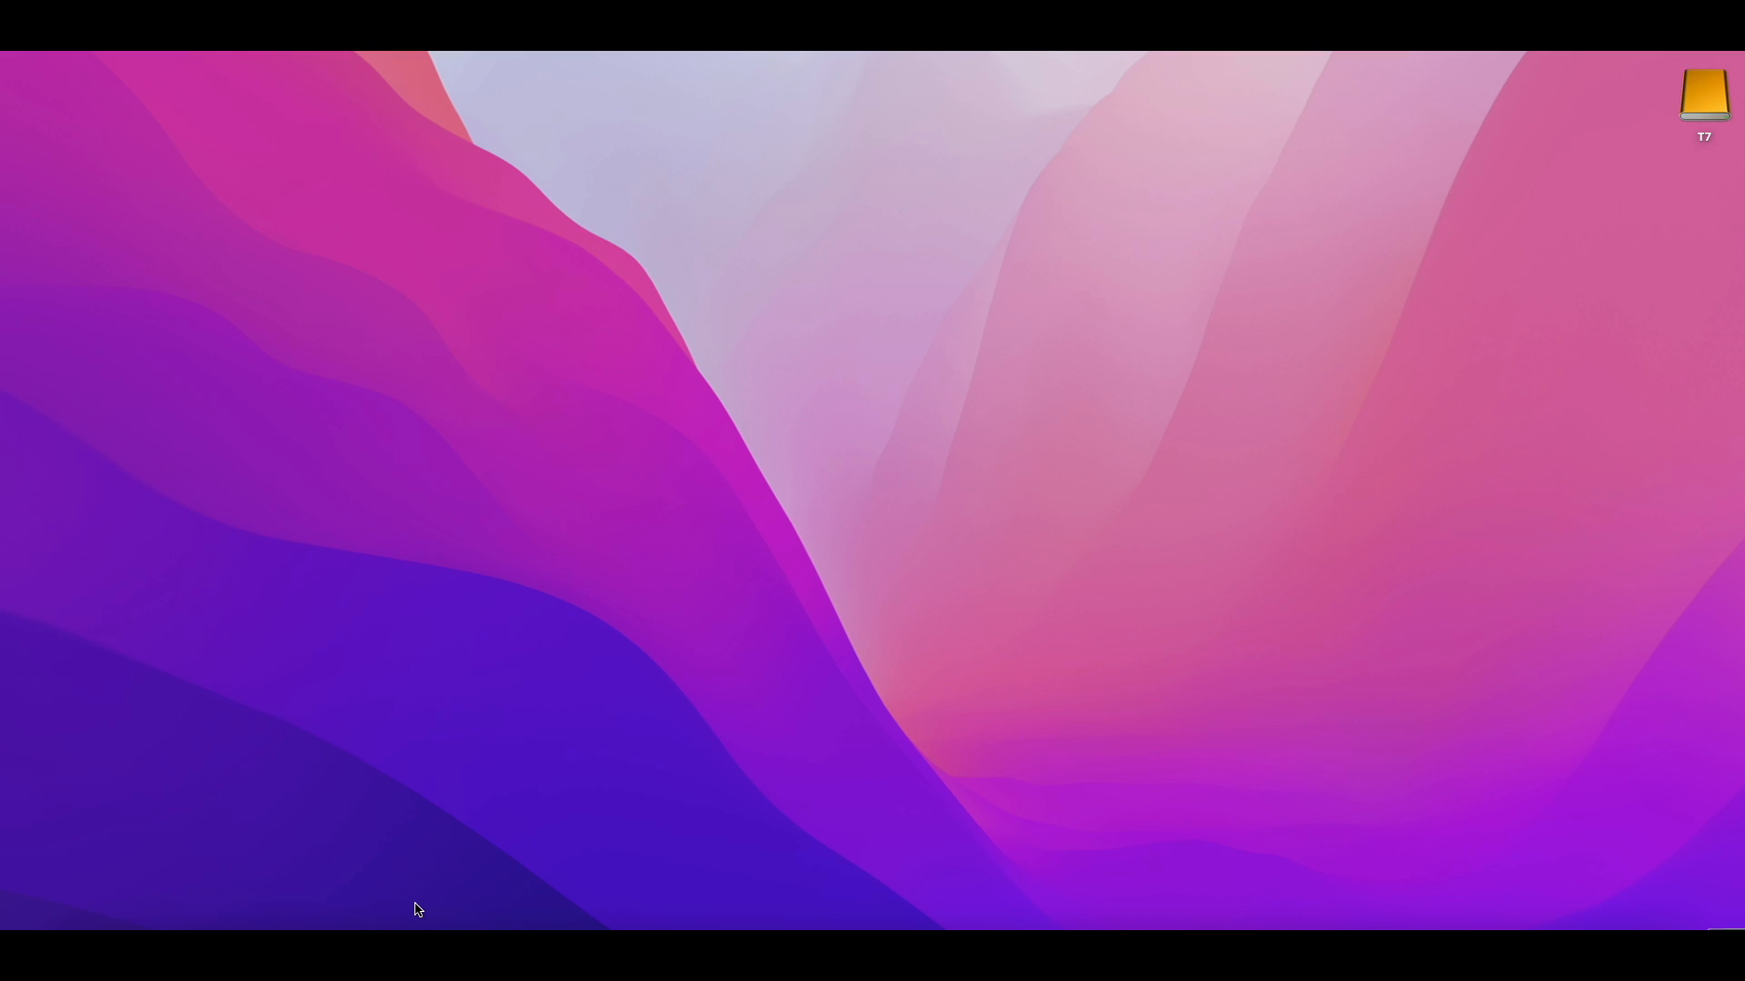
# Launch a fresh Terminal window on the Mac via Spotlight search for 'terminal'.
pyautogui.write('terminal')
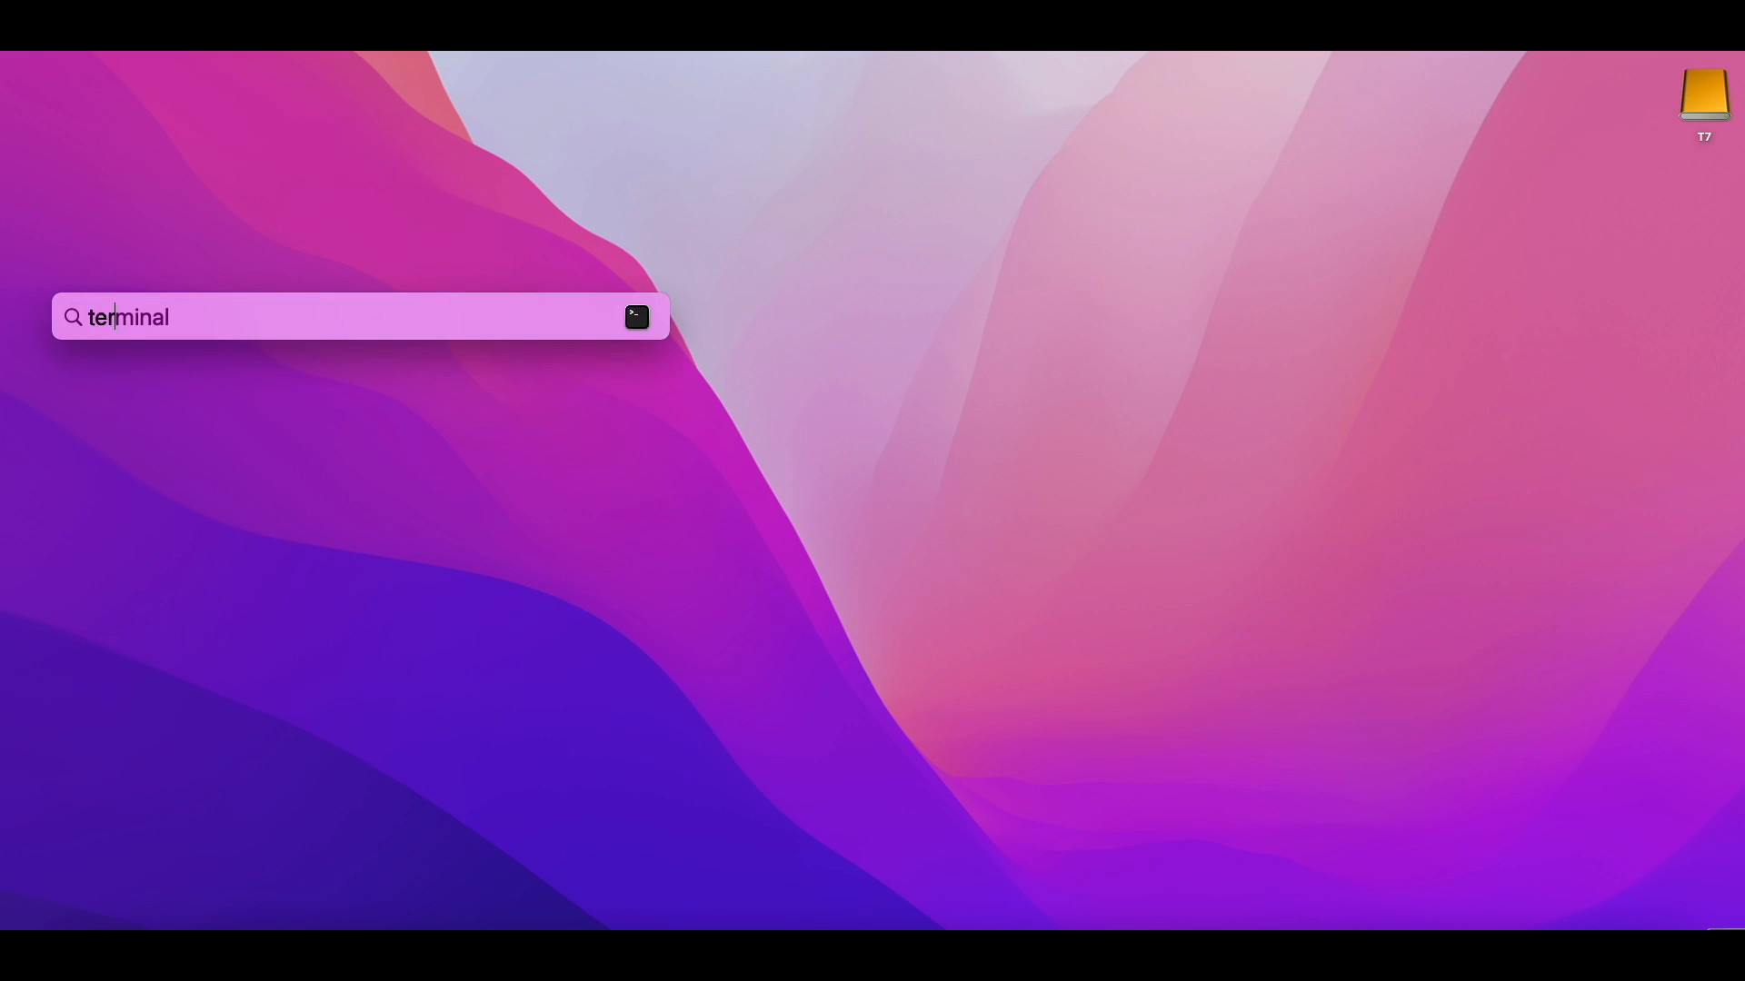
pyautogui.press('Return')
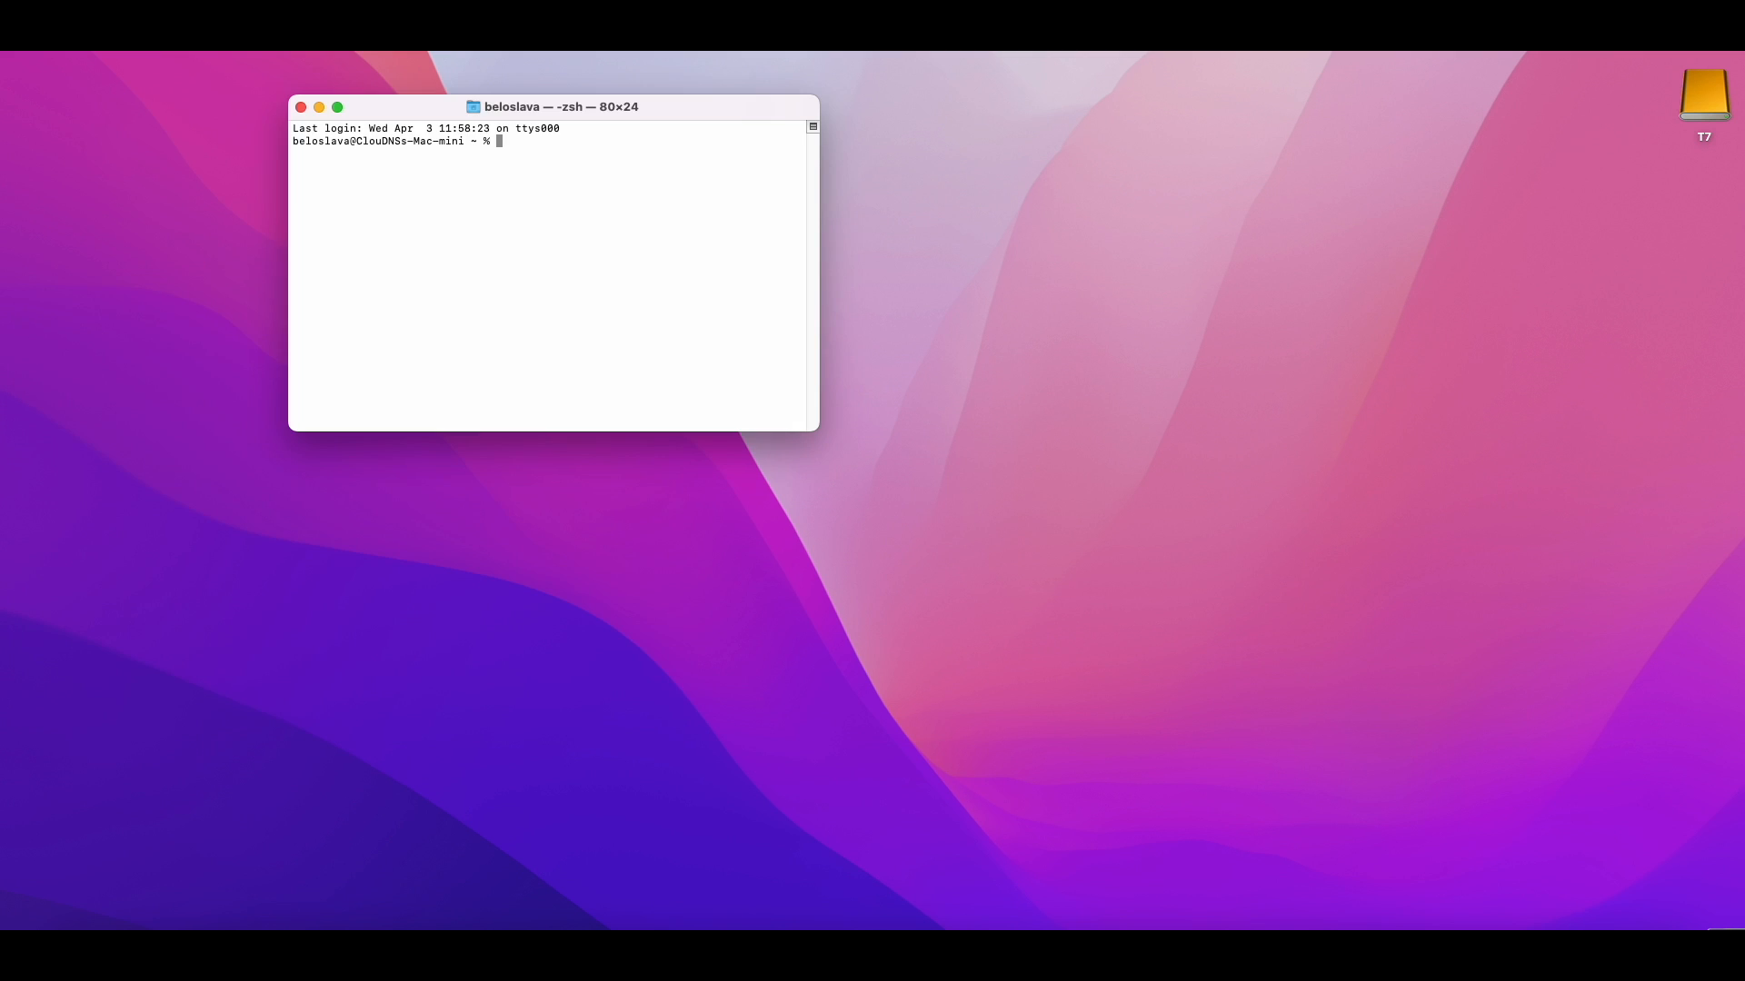
# Run dig -x 185.136.96.96 to show the PTR answer pns21.cloudns.net.
pyautogui.write('dig')
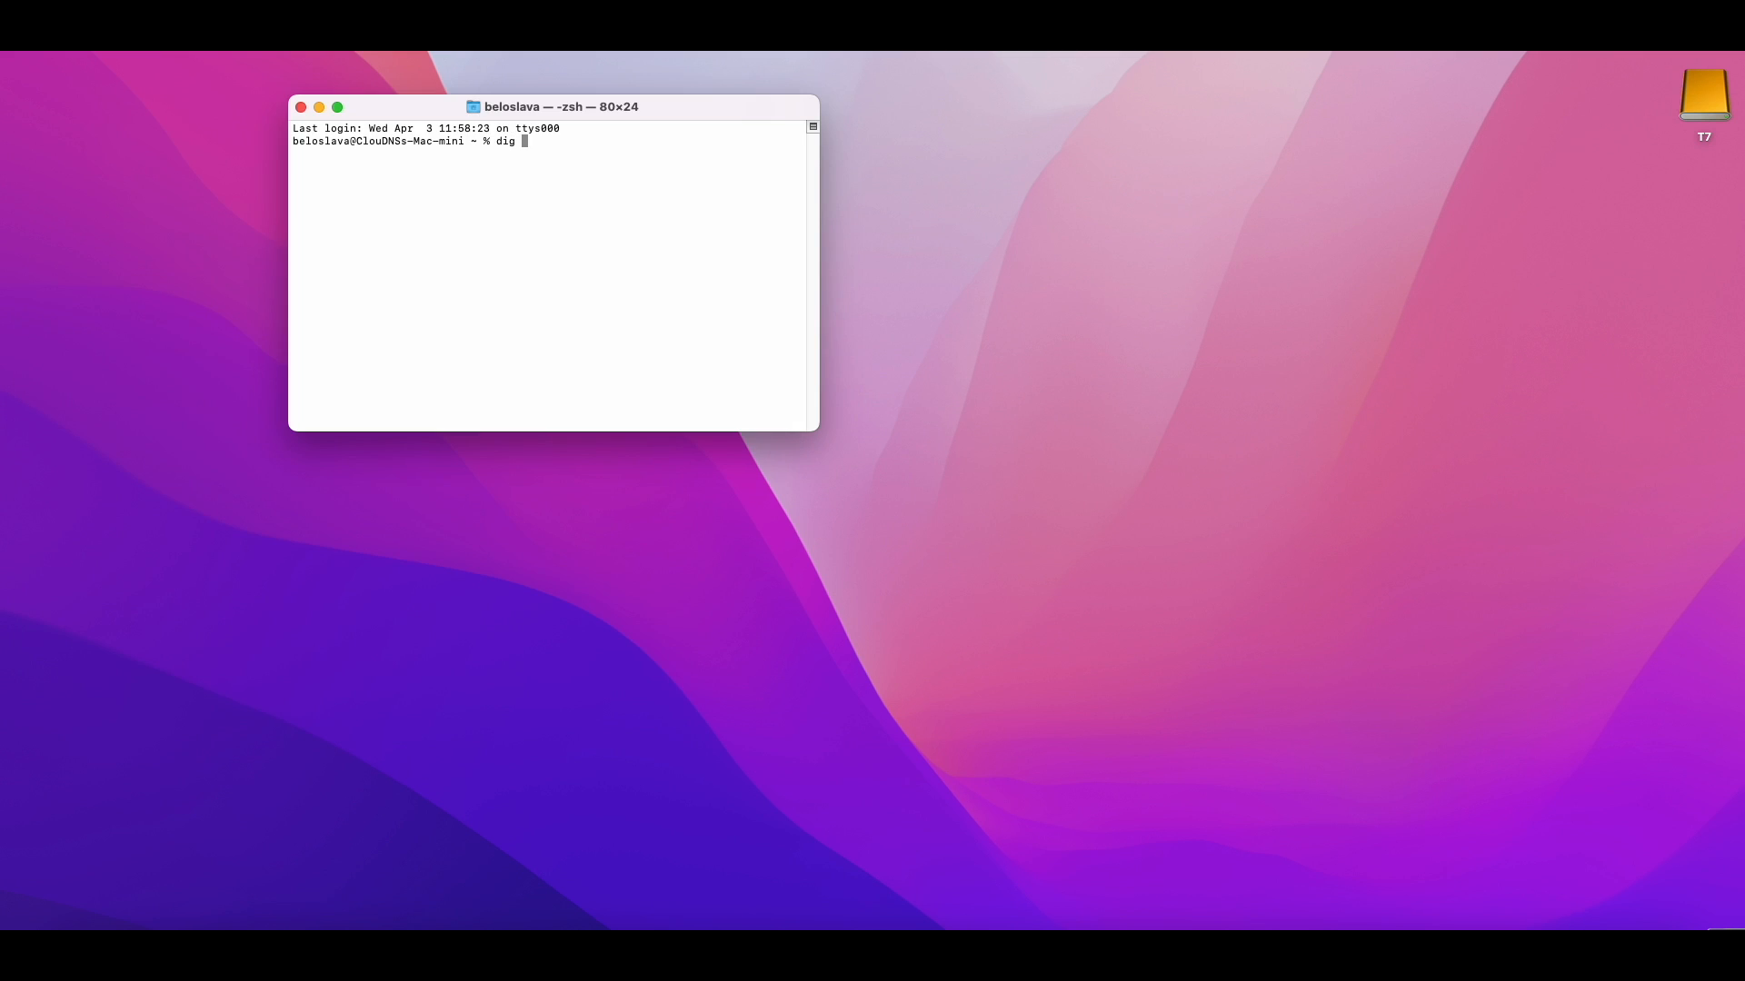
pyautogui.write('-x 185.136.96.96')
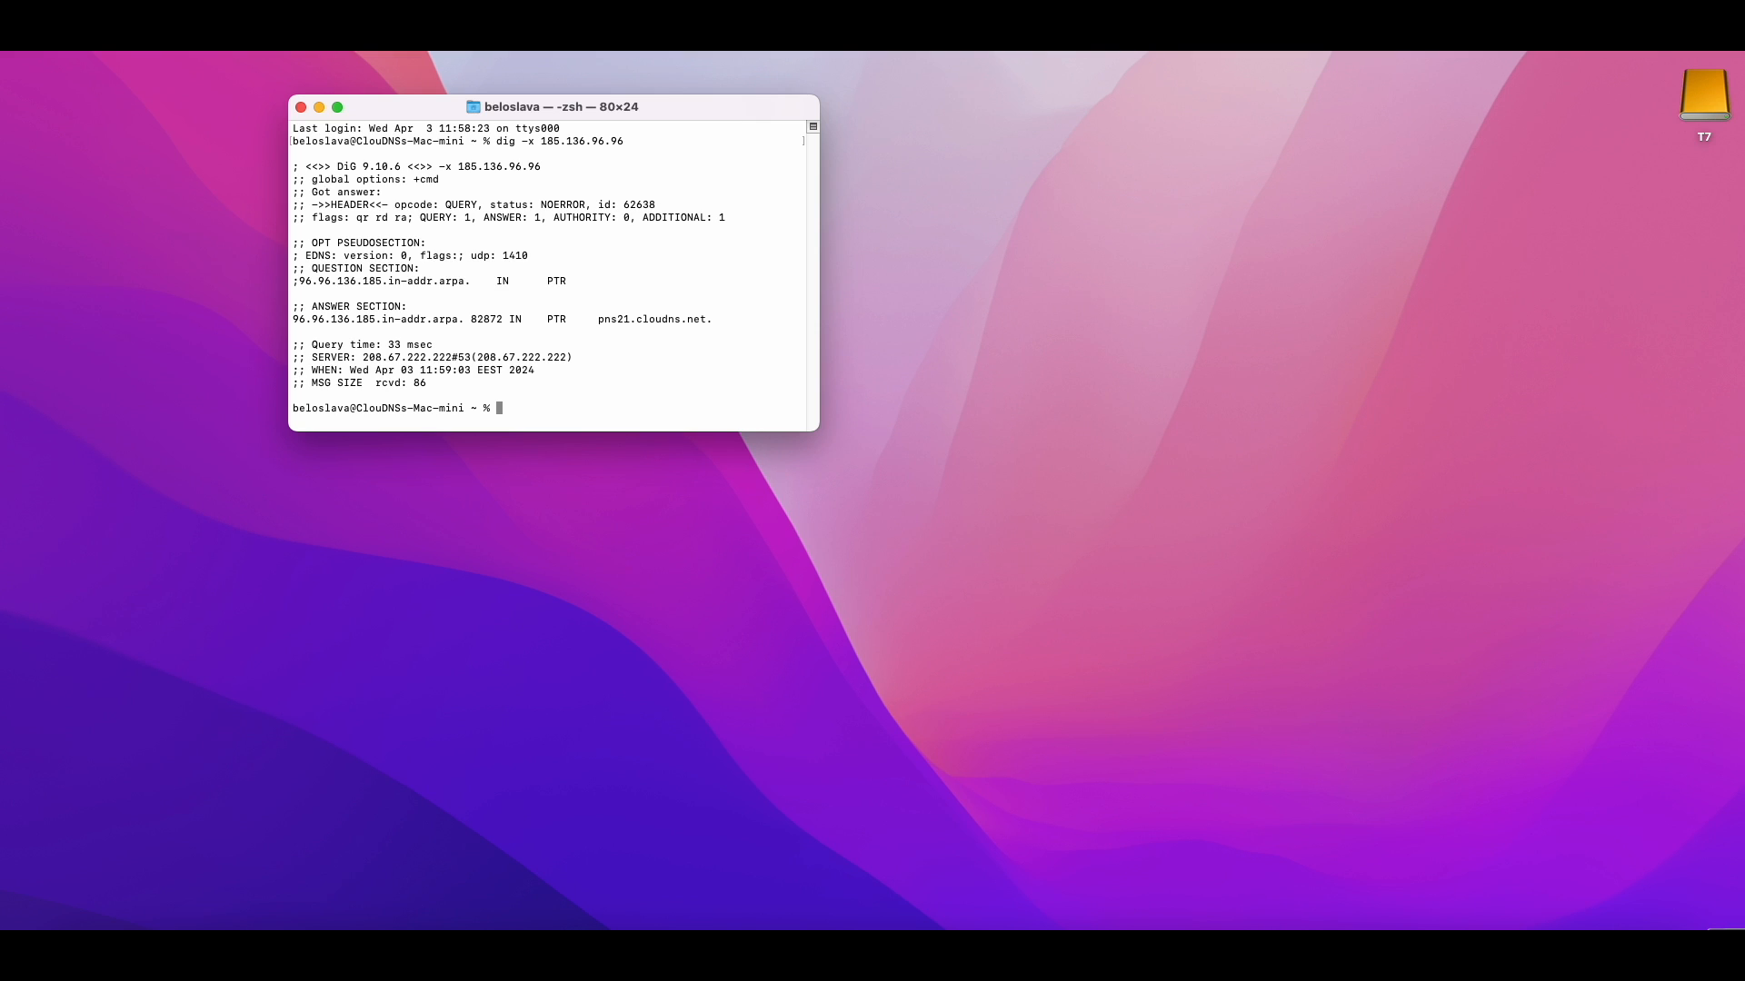
# Enter a host -t PTR query for the 185.136.96.96 address at the zsh prompt.
pyautogui.write('host')
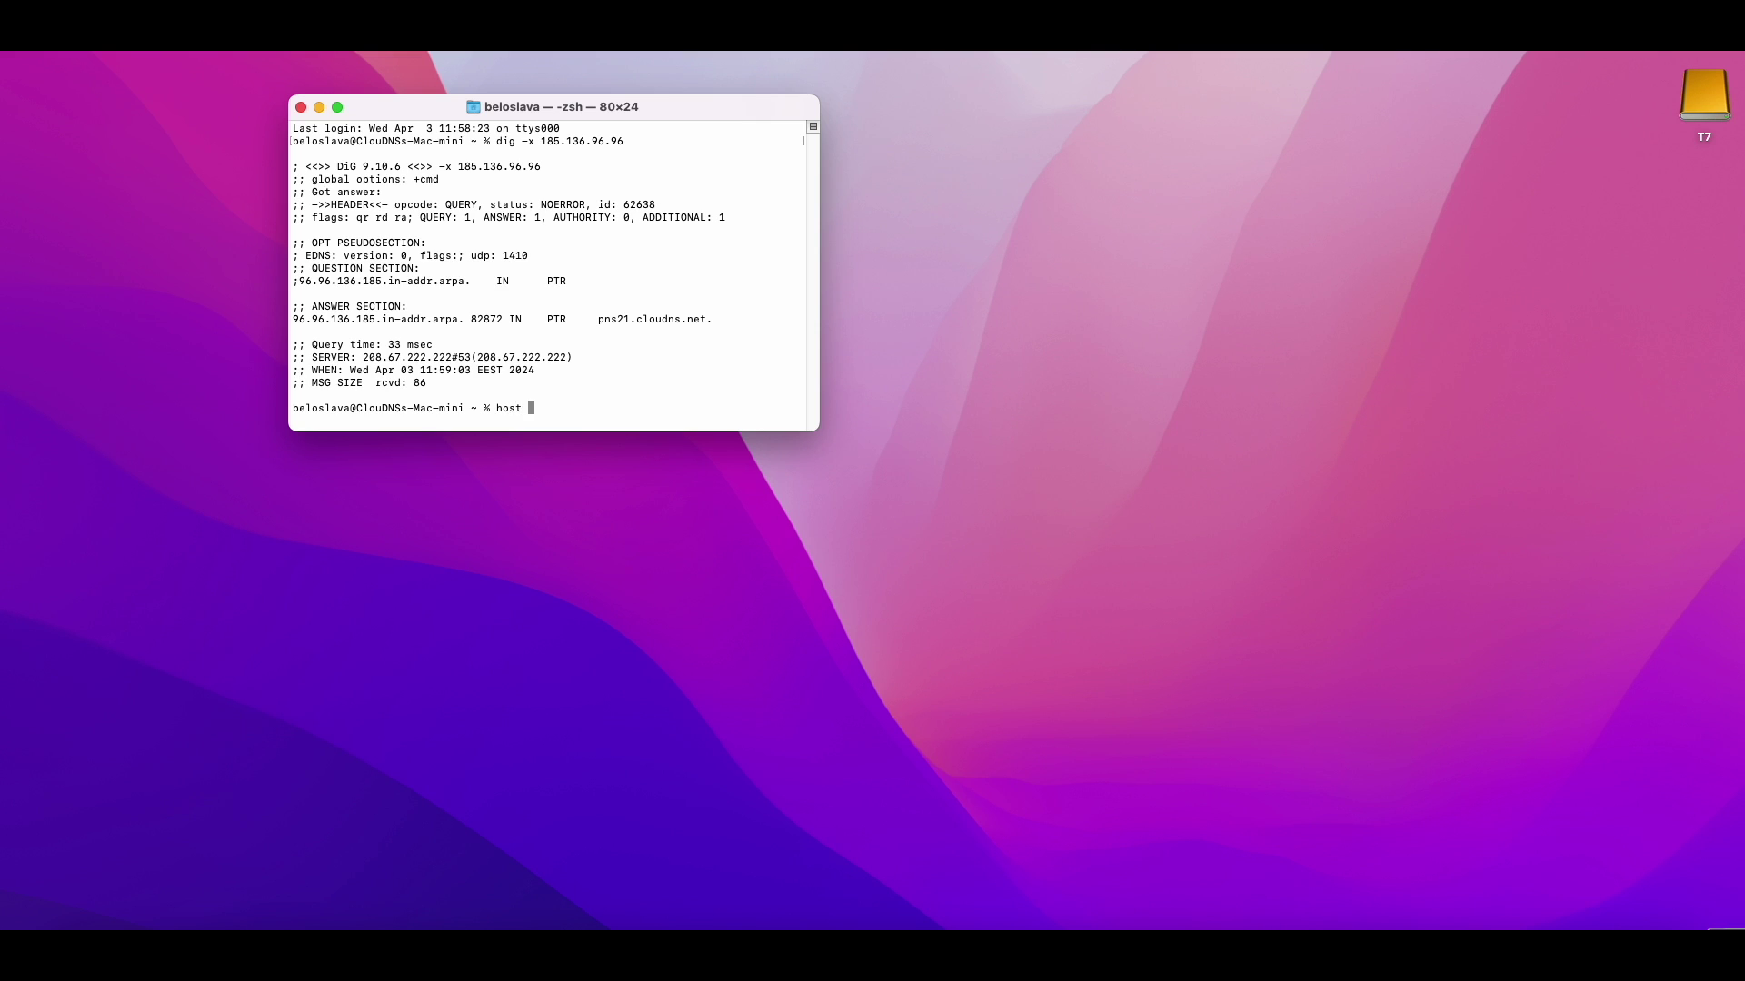
pyautogui.write('-t PTR')
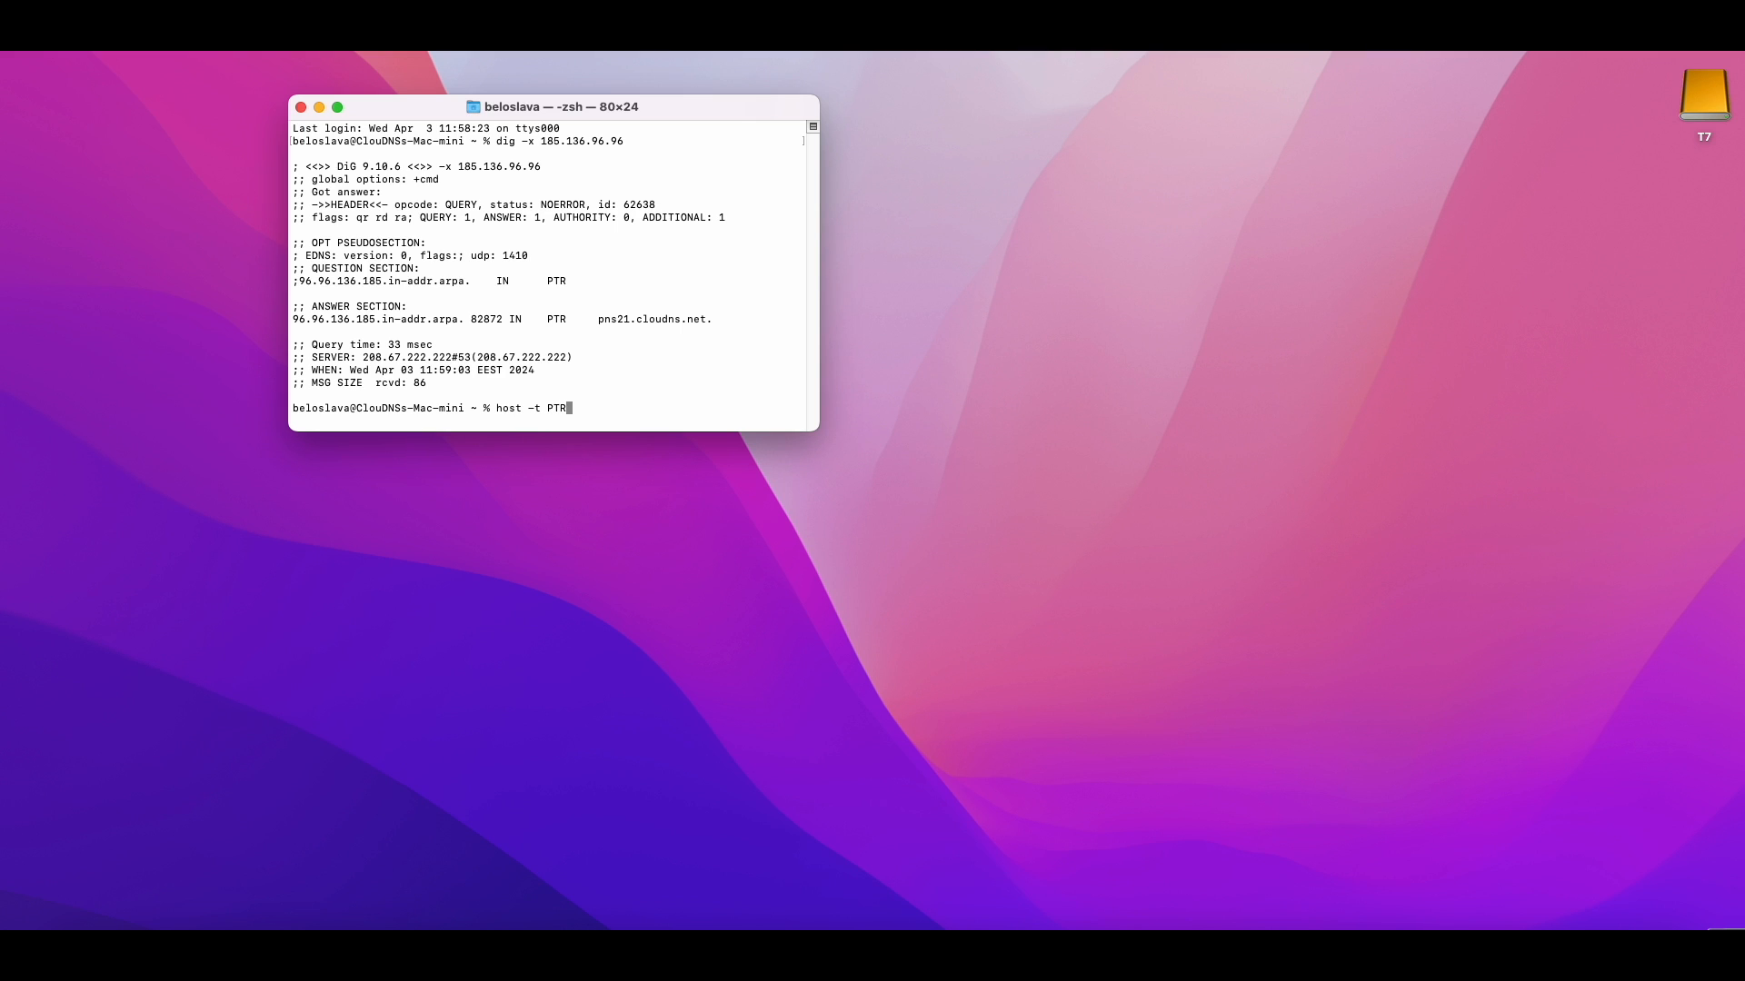
pyautogui.write('185.1')
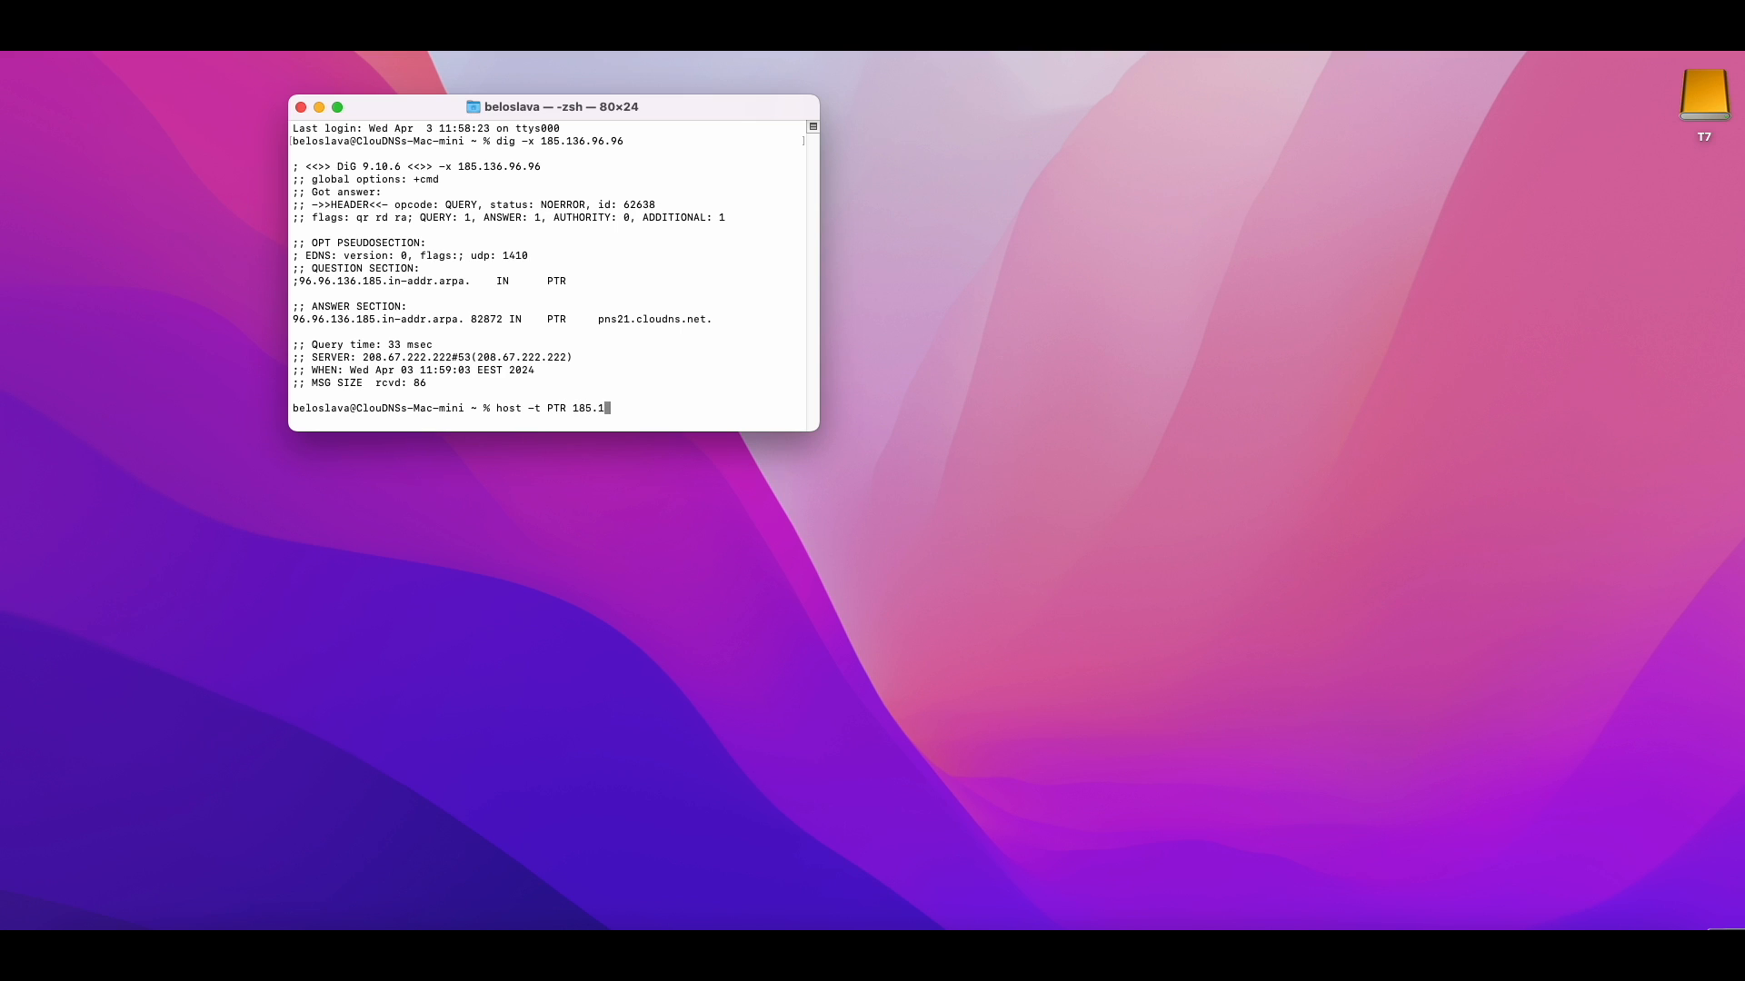